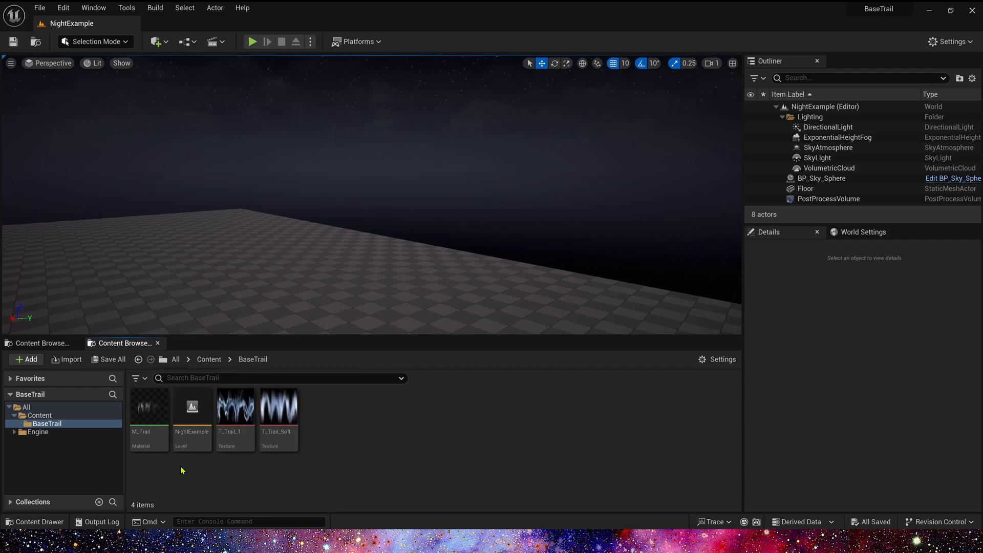
mouse_move(353, 419)
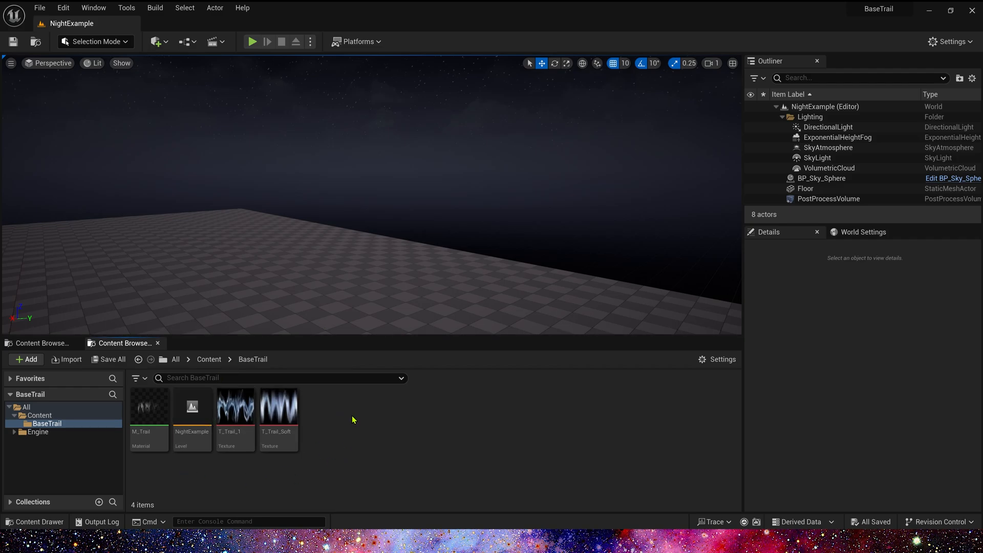
mouse_move(150, 407)
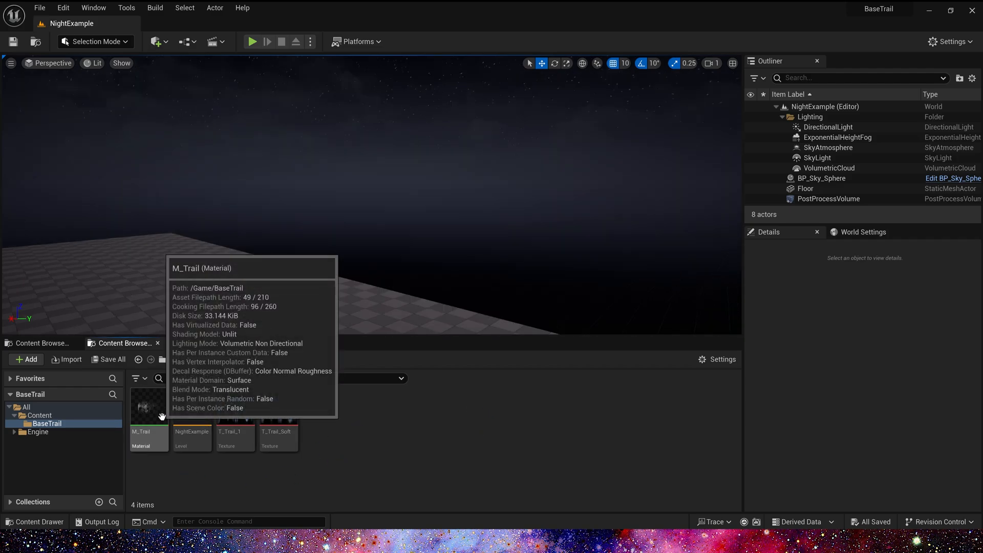
Step: In M_Trail, set the UV distortion Multiply node's B value to 0.1
double_click(150, 408)
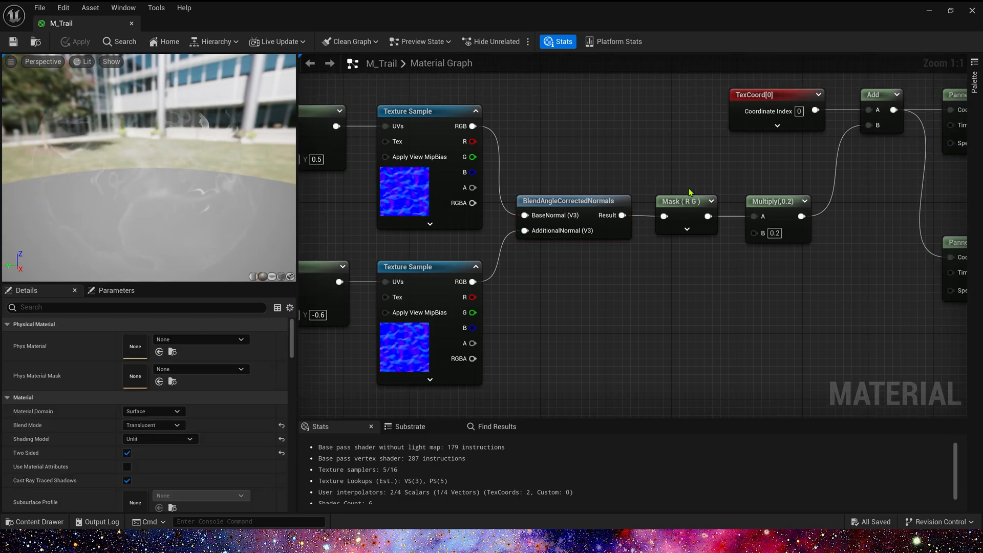
click(686, 214)
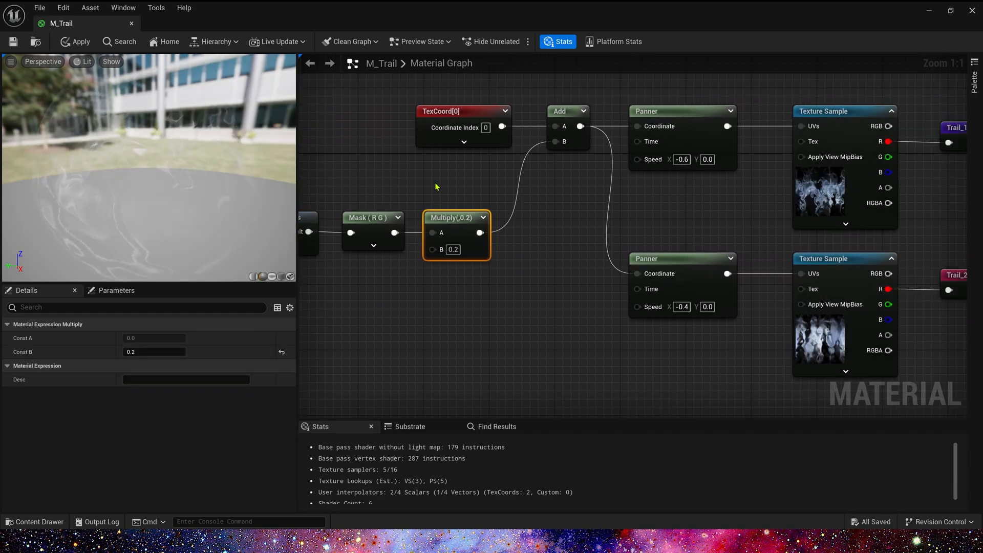
mouse_move(742, 205)
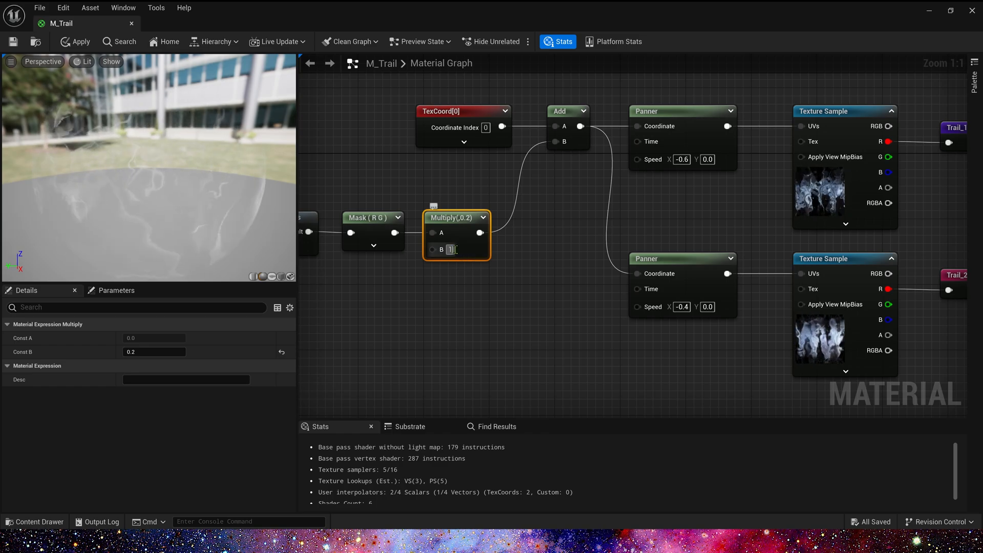
text(1.0)
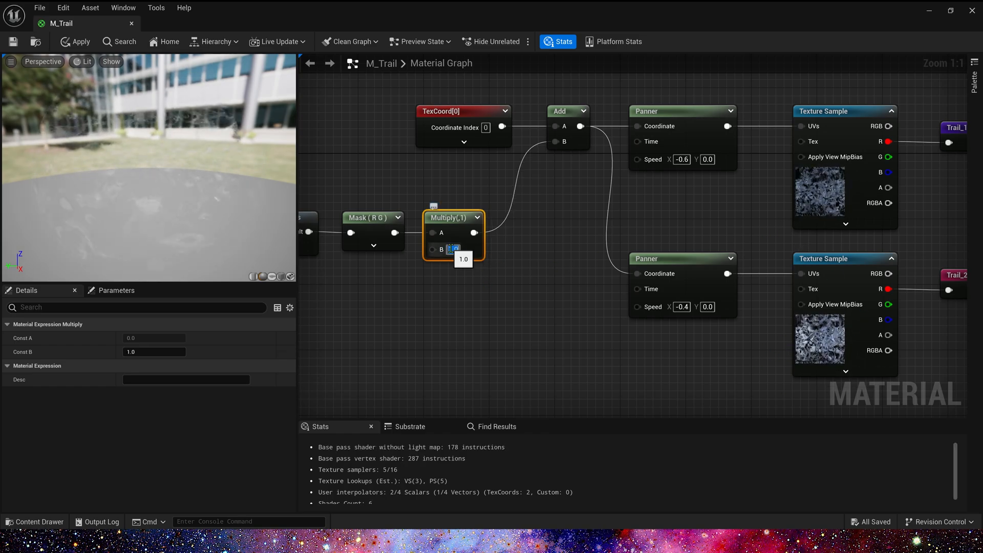
text(0.2)
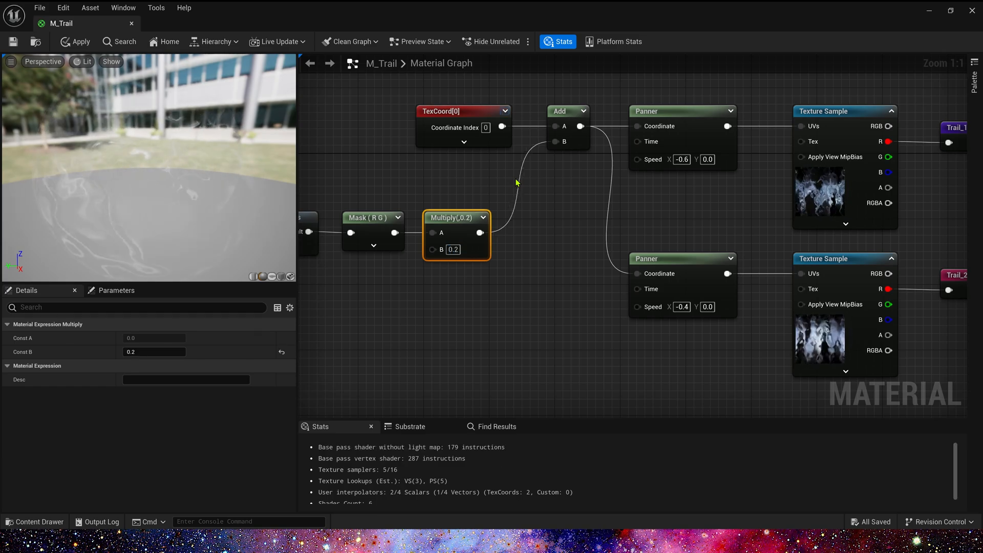
double_click(454, 249)
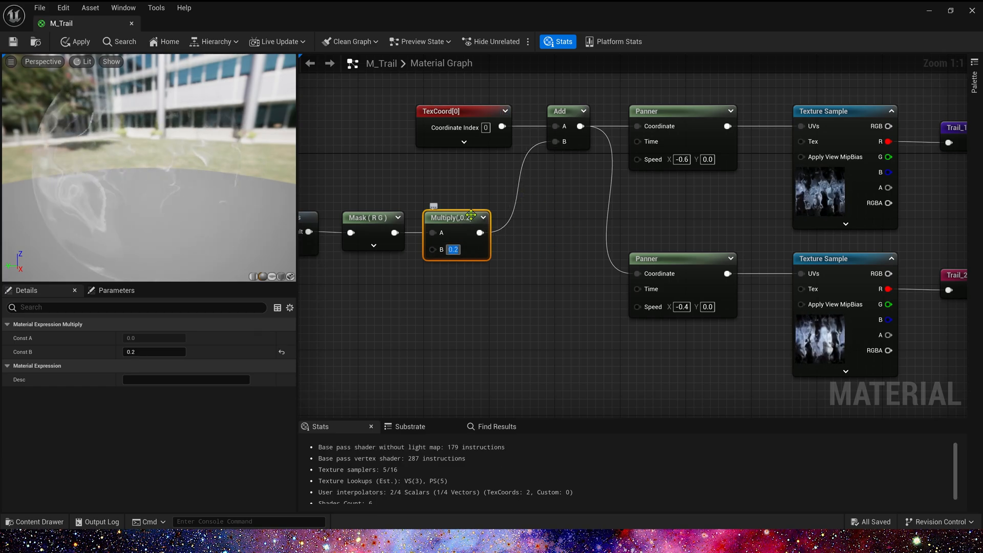
mouse_move(478, 217)
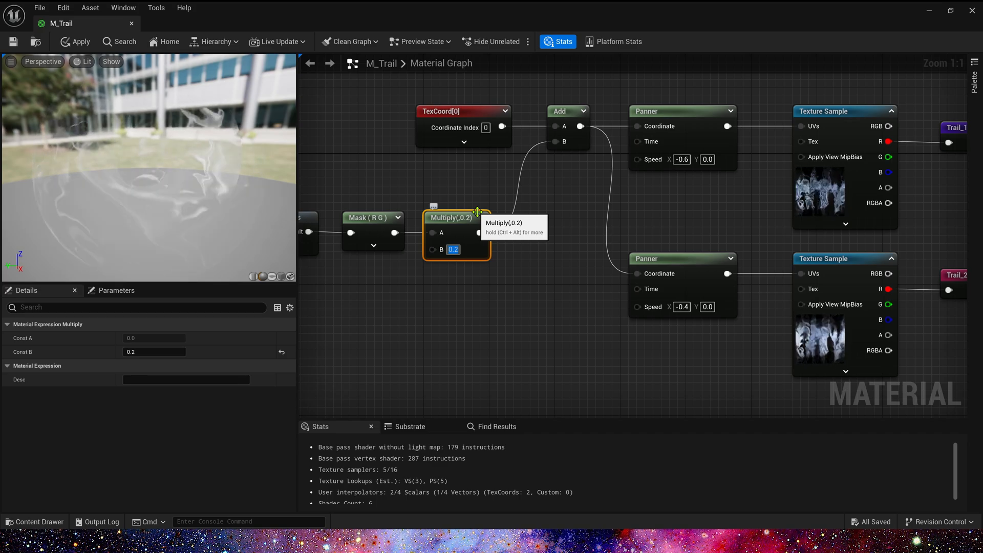
text(0.1)
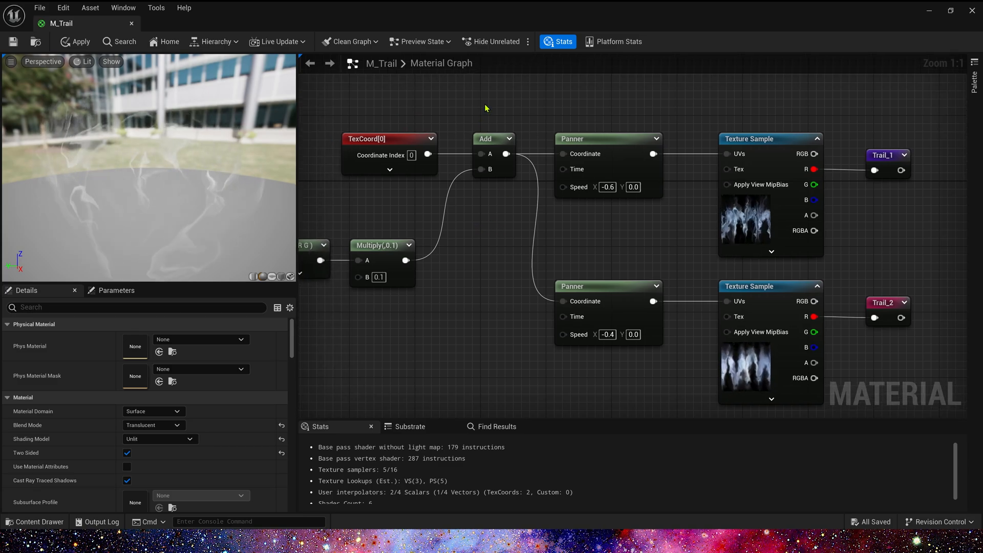
Step: Inspect the Power, Depth Fade and Lerp nodes feeding opacity and refraction, then apply the edits
click(749, 138)
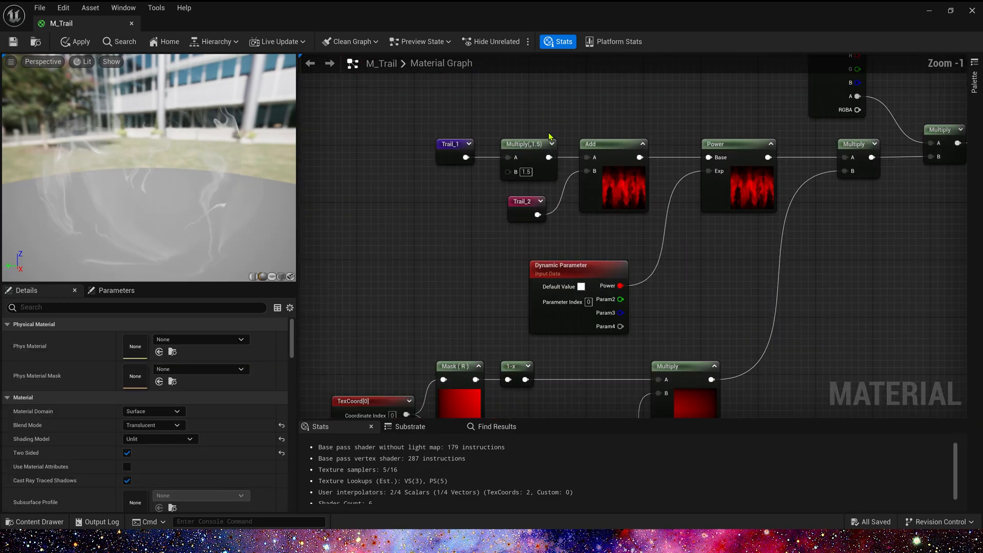
click(452, 143)
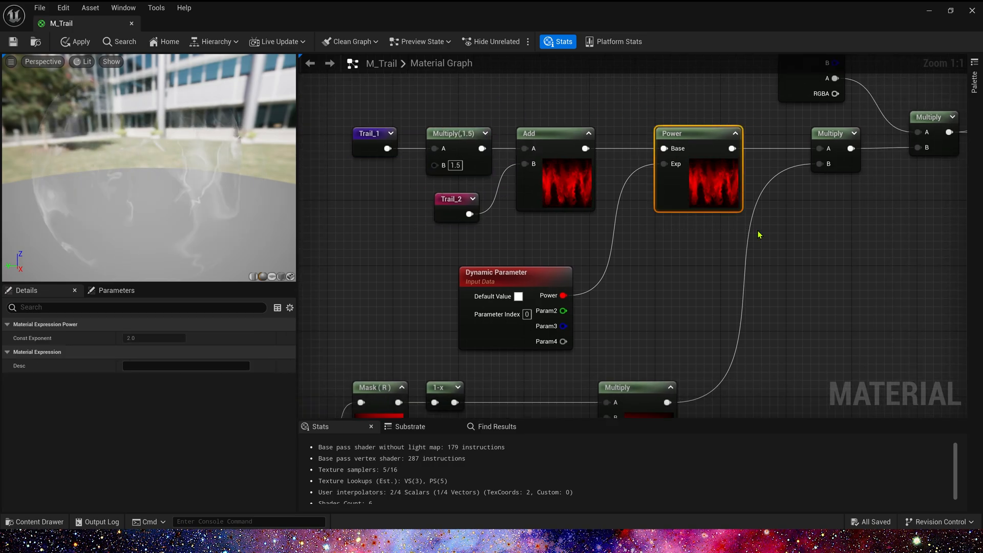
click(514, 248)
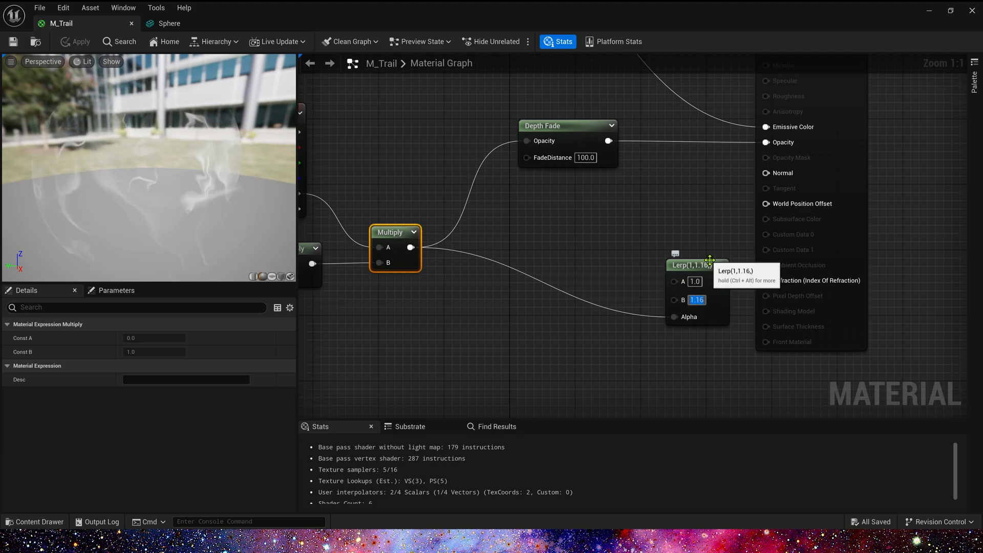
click(606, 320)
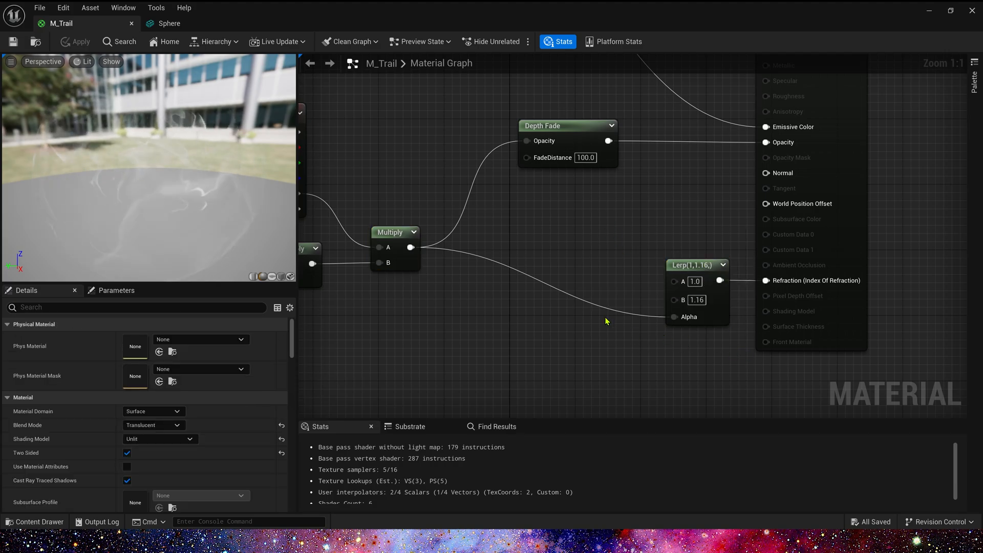
click(693, 265)
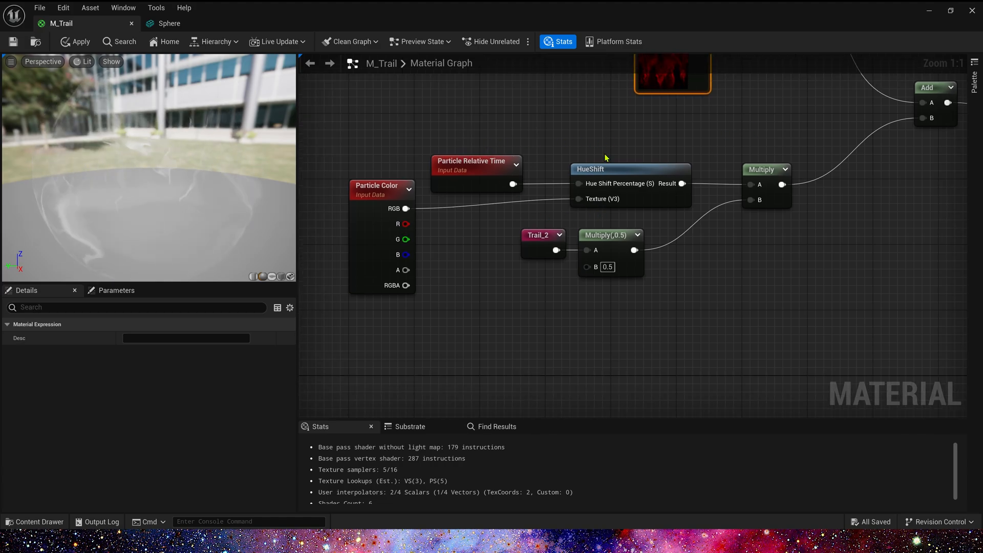
Step: Select the HueShift material function node in M_Trail
click(475, 169)
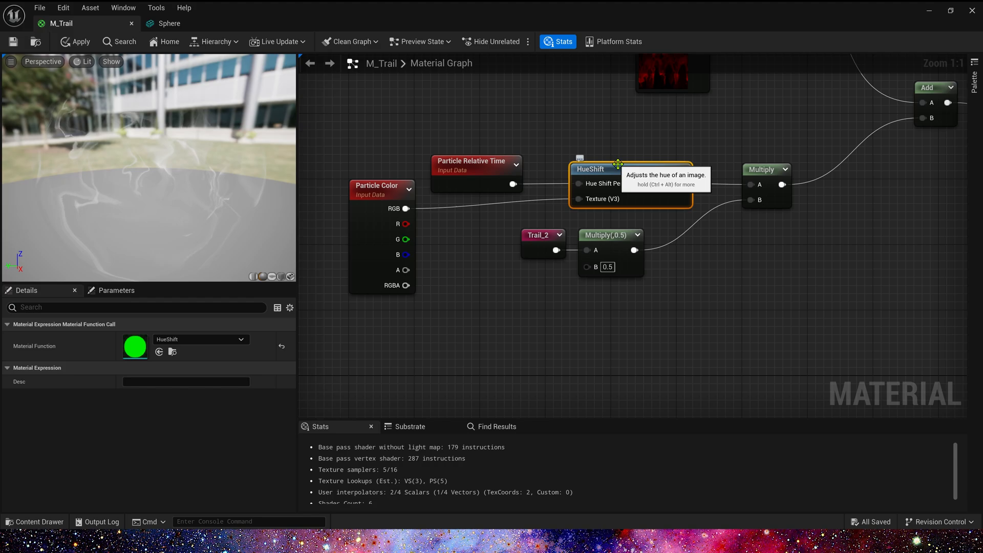
mouse_move(563, 163)
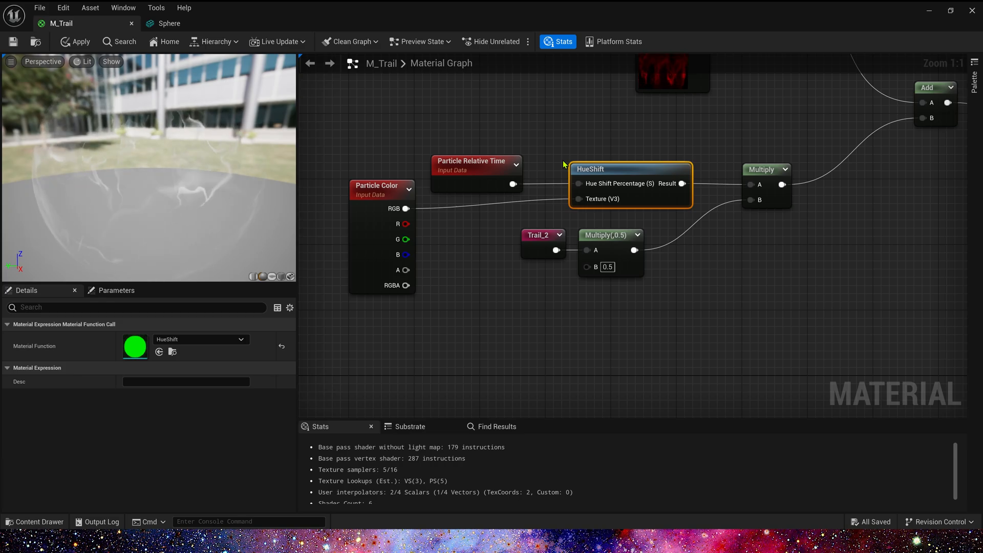
mouse_move(482, 162)
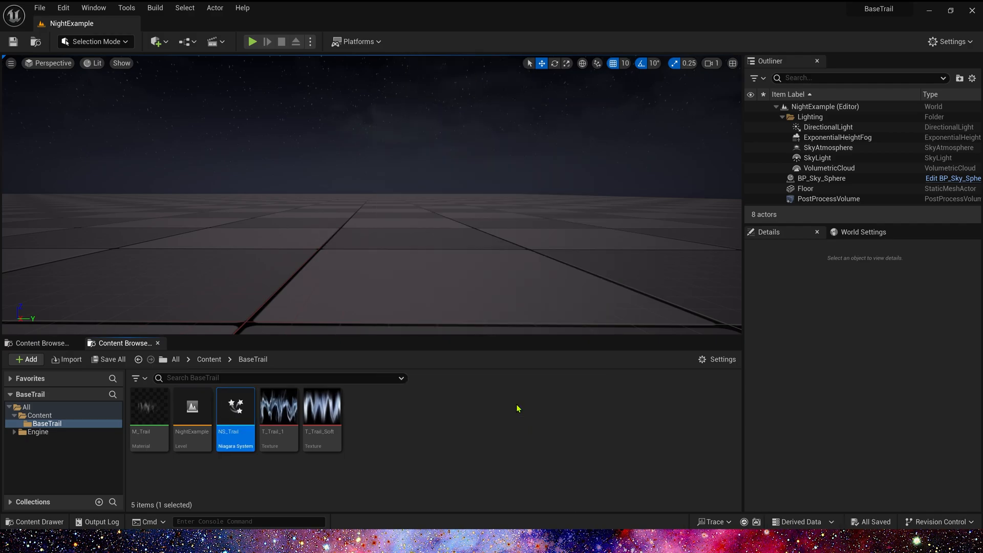
Step: Give the Trail emitter a Ribbon Renderer and an Infinite loop behaviour
double_click(235, 407)
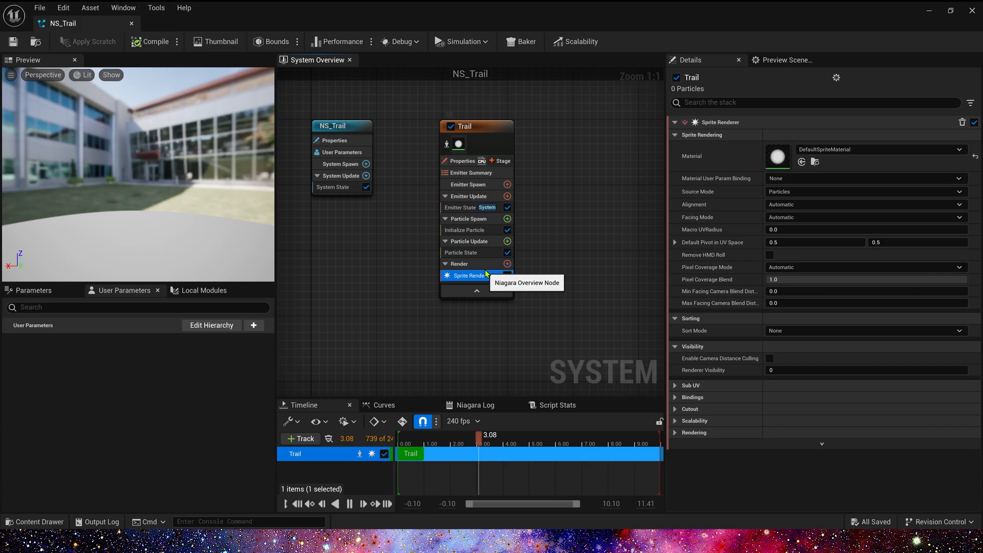
click(508, 263)
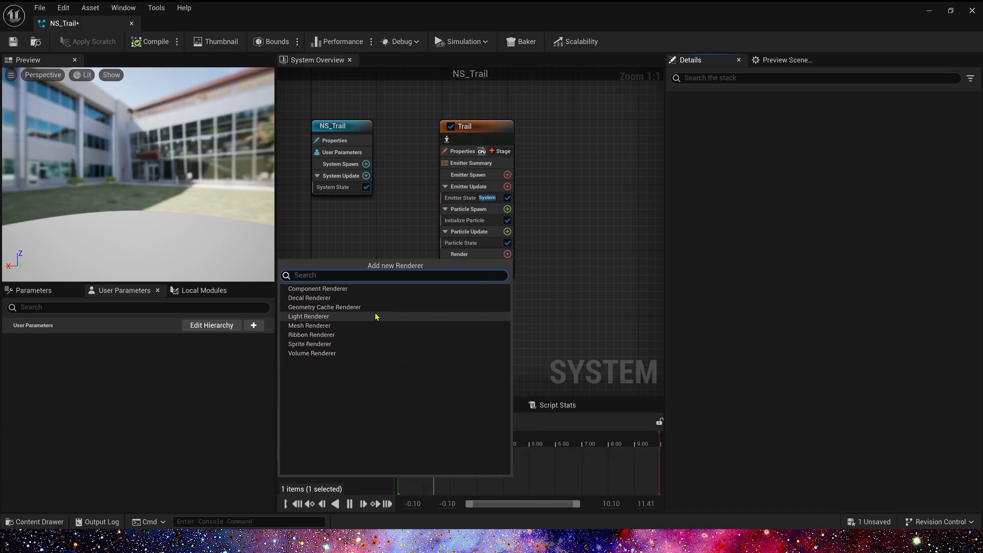
click(312, 333)
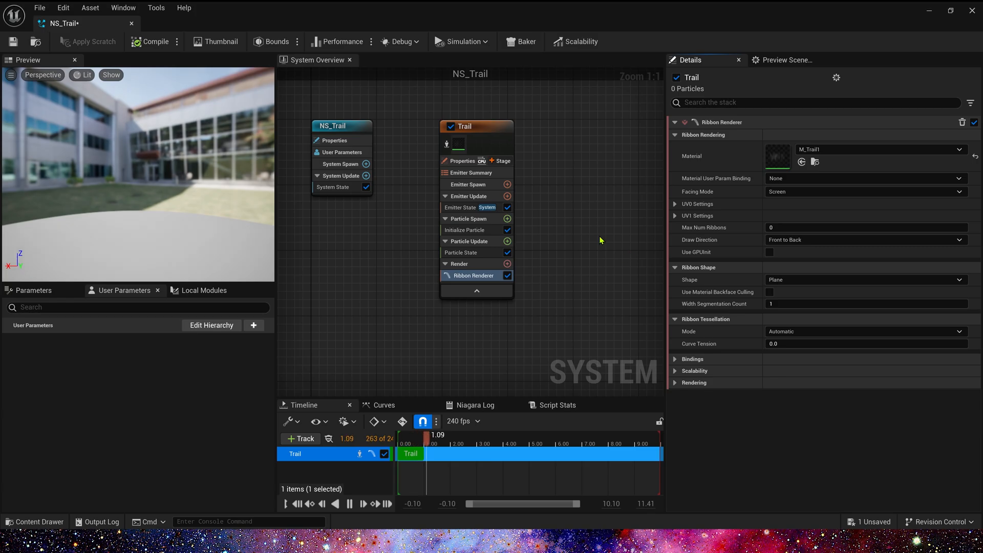
click(463, 207)
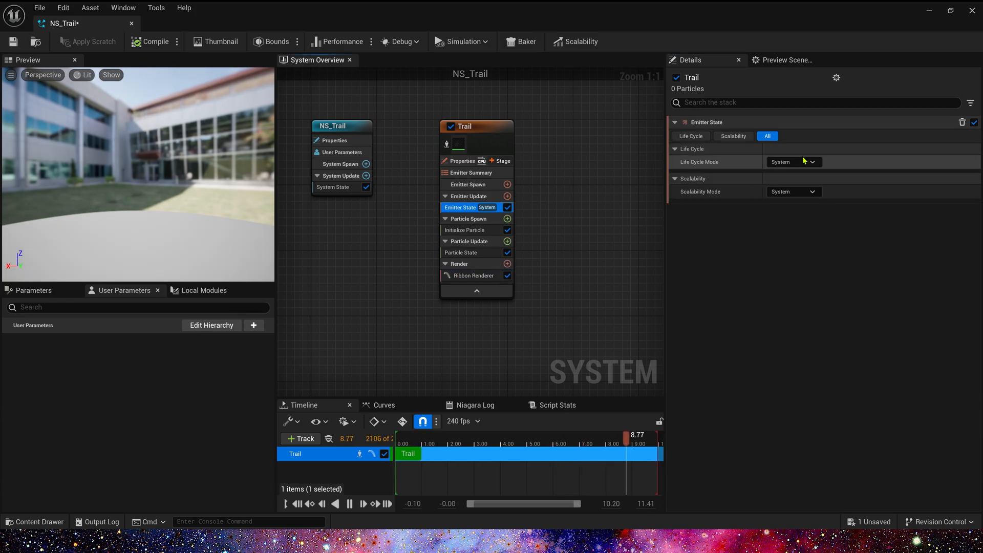
click(793, 161)
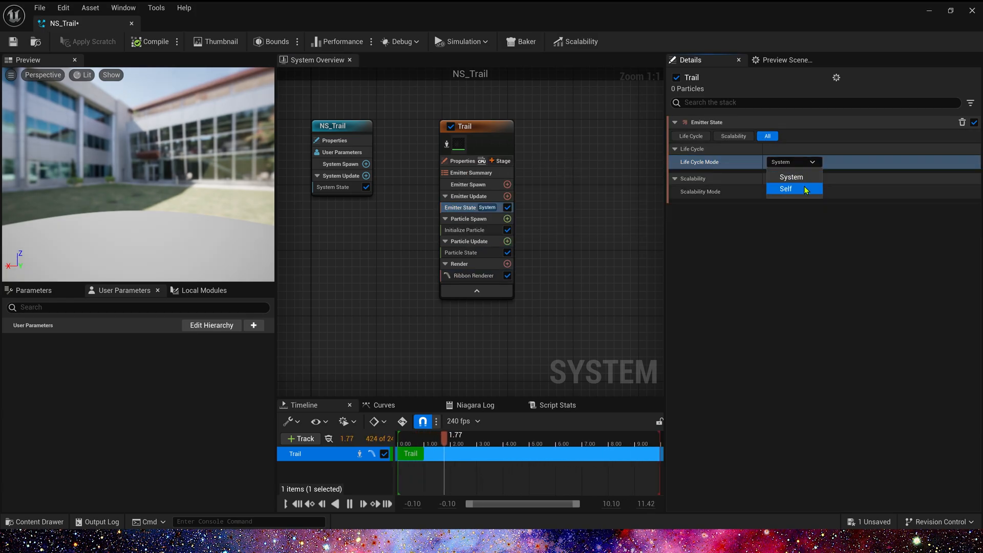
click(785, 188)
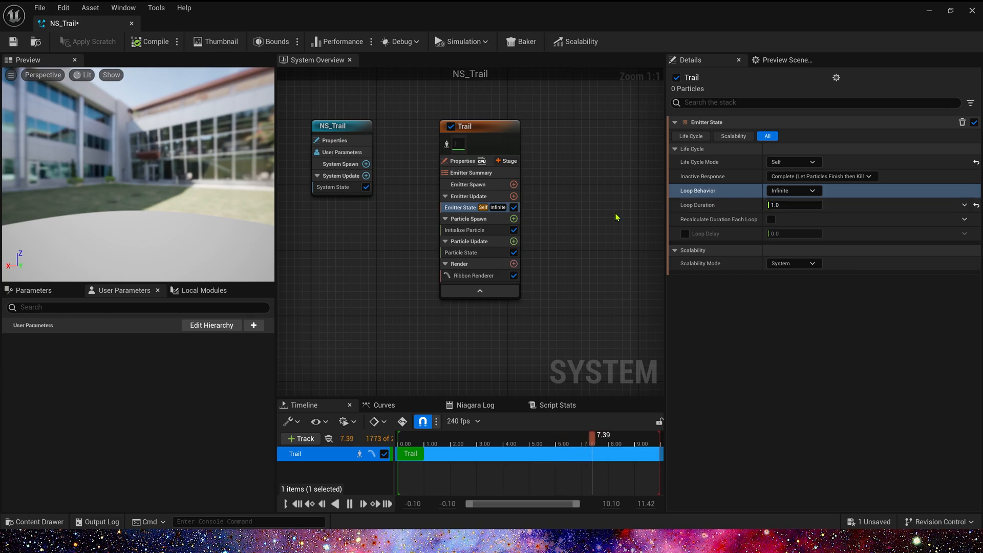
Step: Add a Spawn Per Unit module to Emitter Update so particles spawn by distance travelled
click(514, 196)
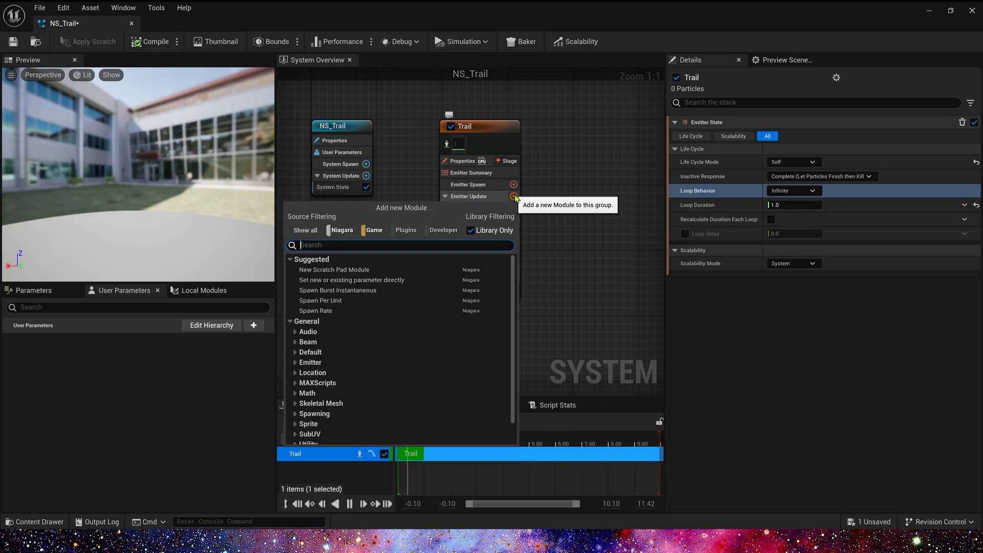
text(spaw)
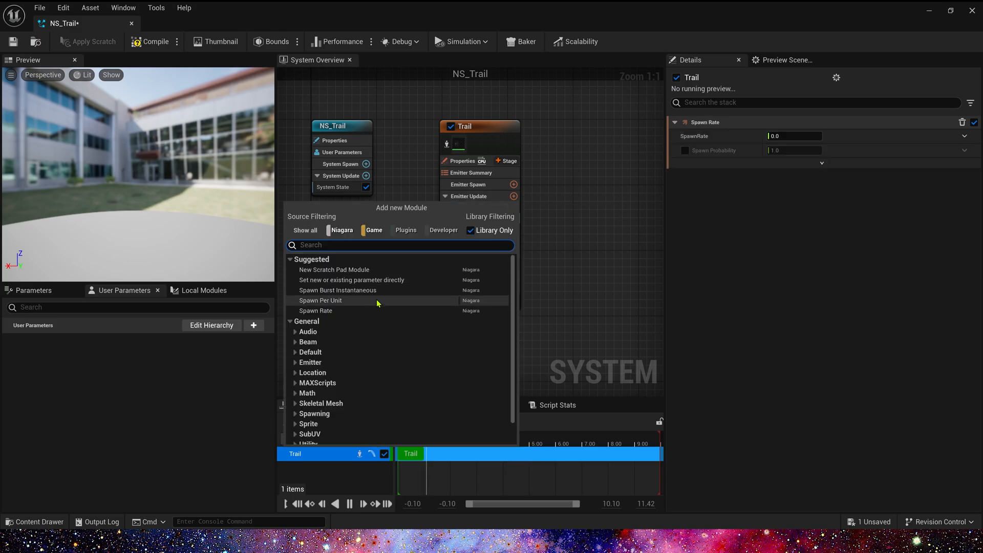
click(319, 300)
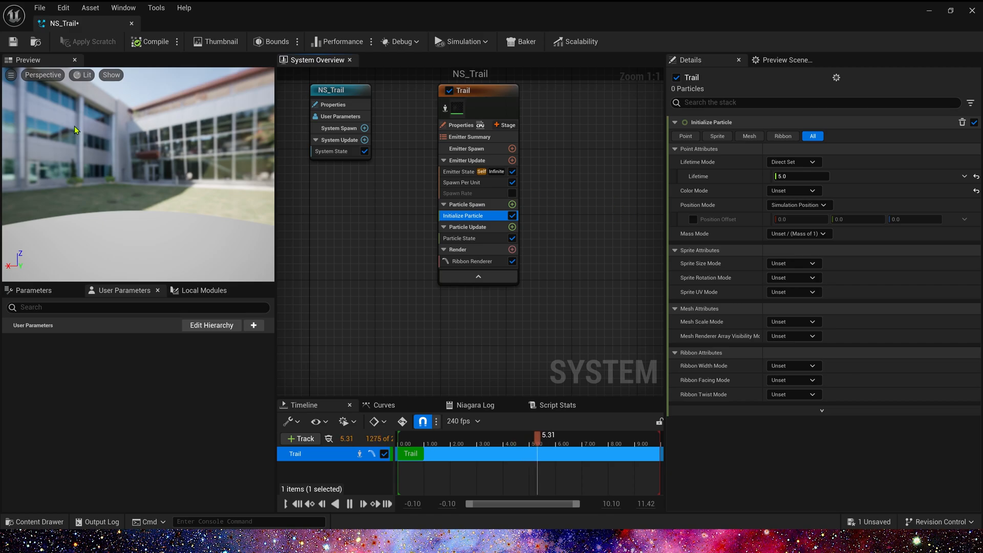
Step: Set trail particle Lifetime to 2.0 and direct-set Ribbon Width to 100.0
click(800, 176)
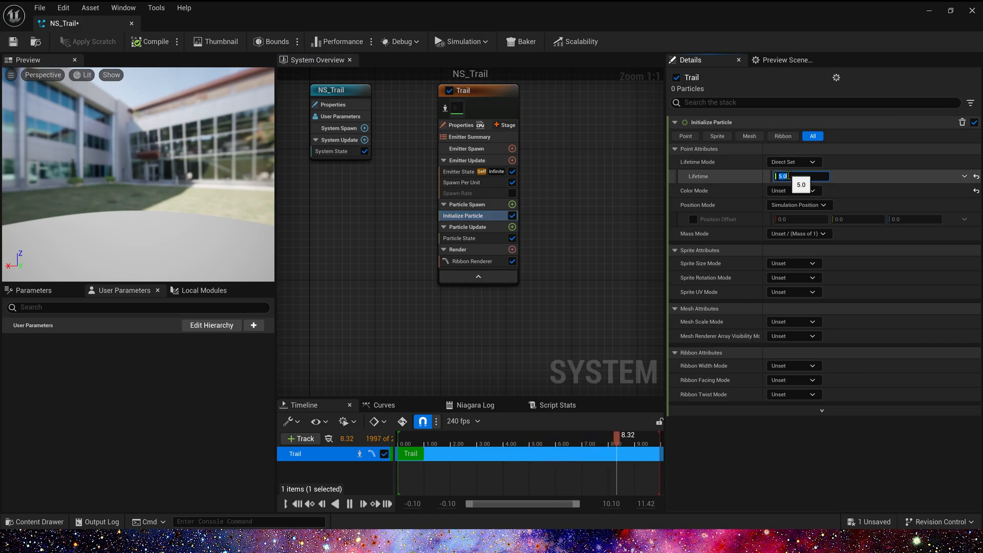
text(2.0)
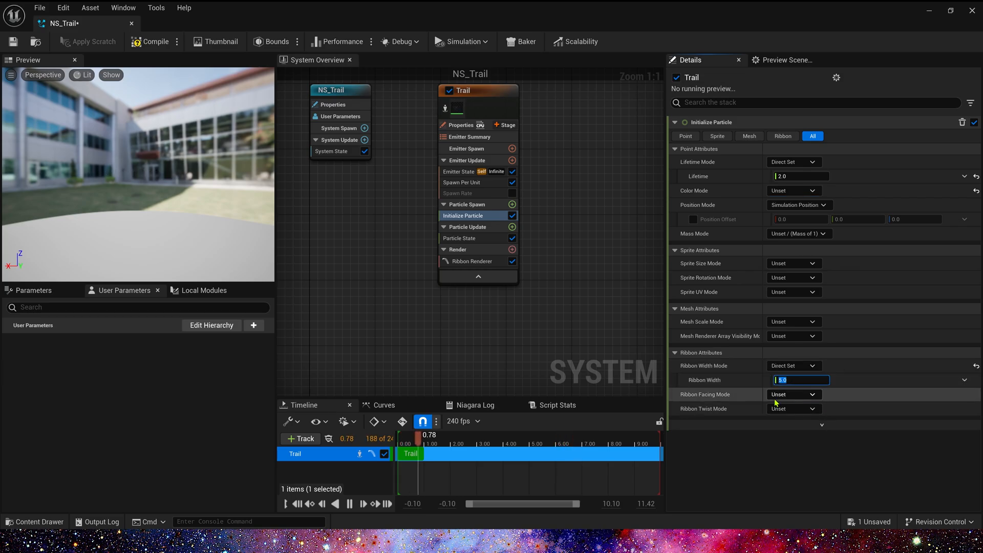
text(100.0)
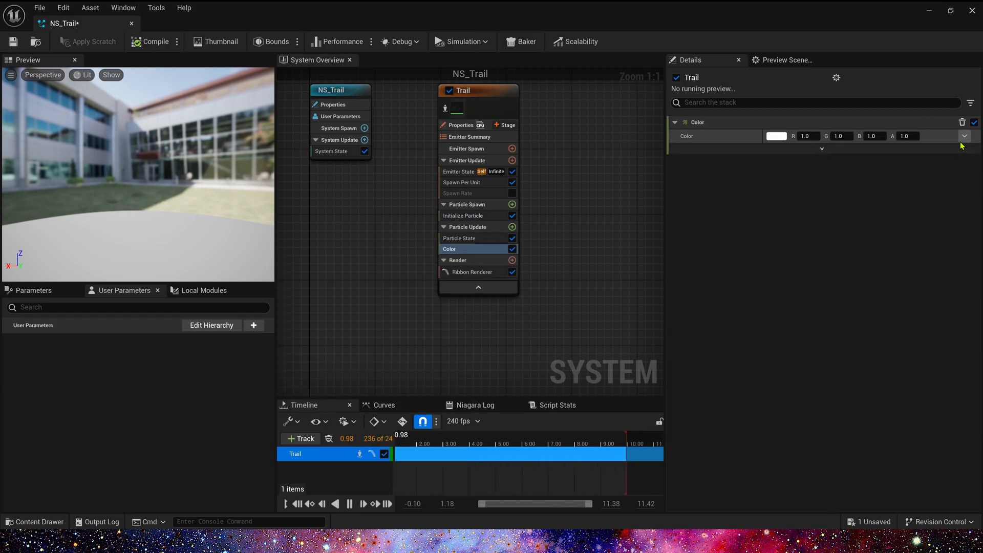
Step: Drive particle colour from a gradient curve over age and edit a gradient stop's colour
click(965, 136)
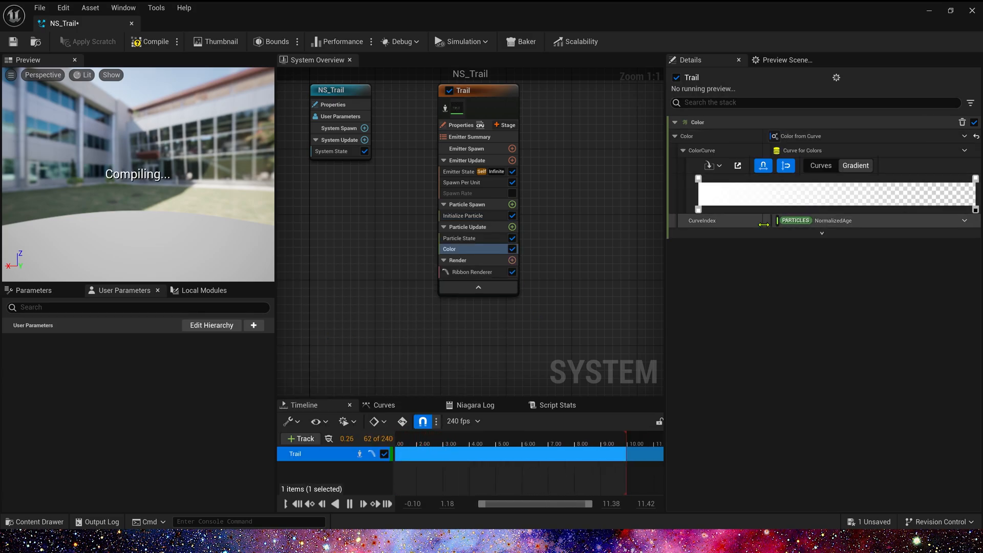
click(697, 178)
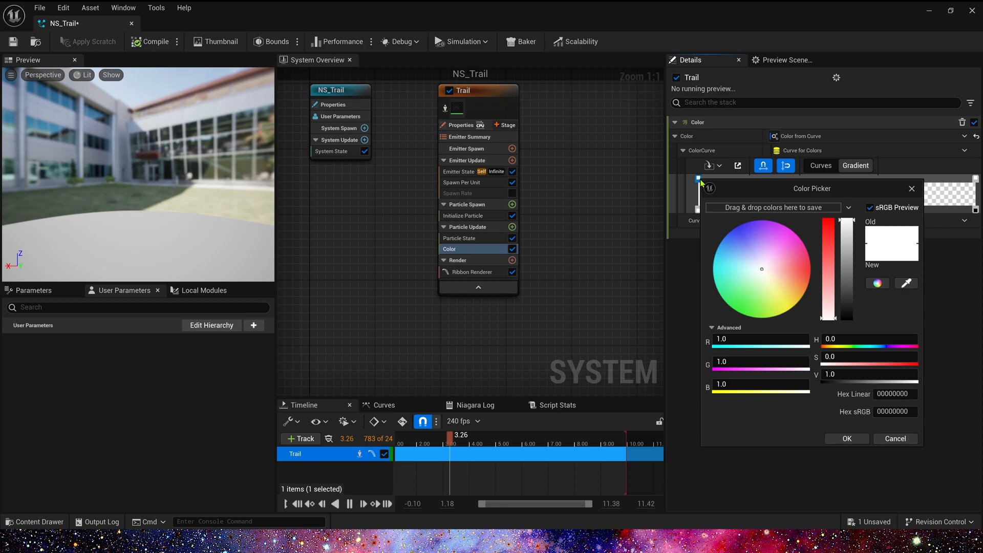
click(895, 438)
text(cur)
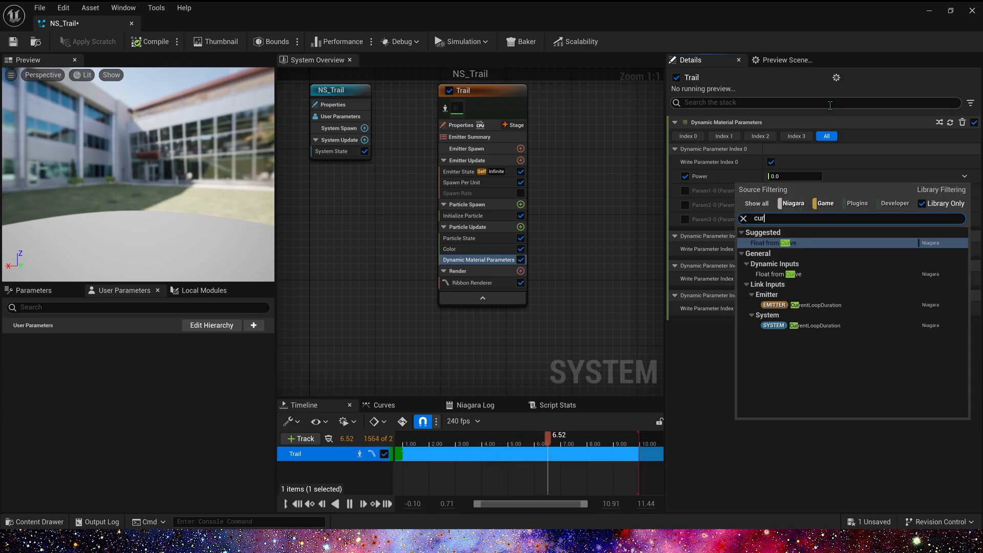
Step: Drive the material Power from a Float from Curve with a key value of 1.5
click(775, 243)
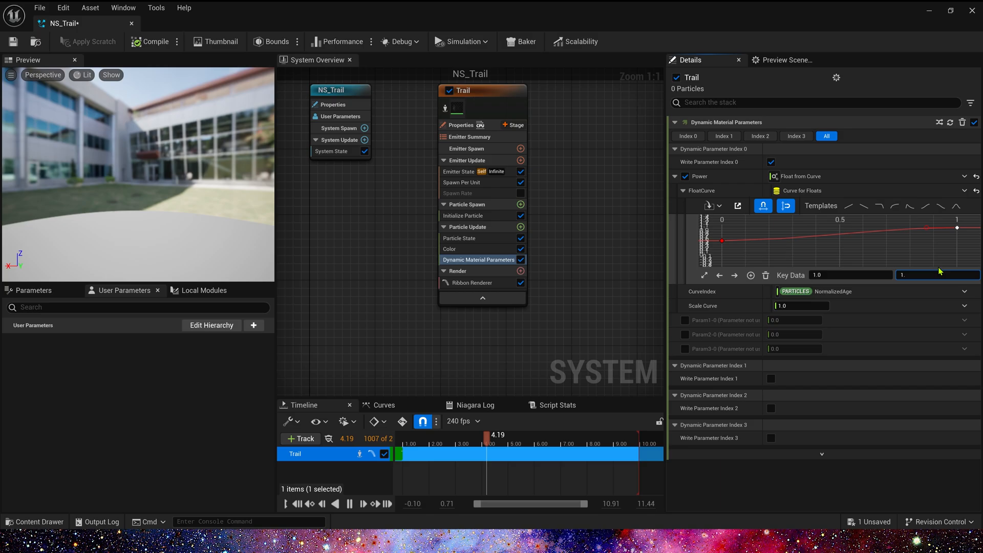
text(1.5)
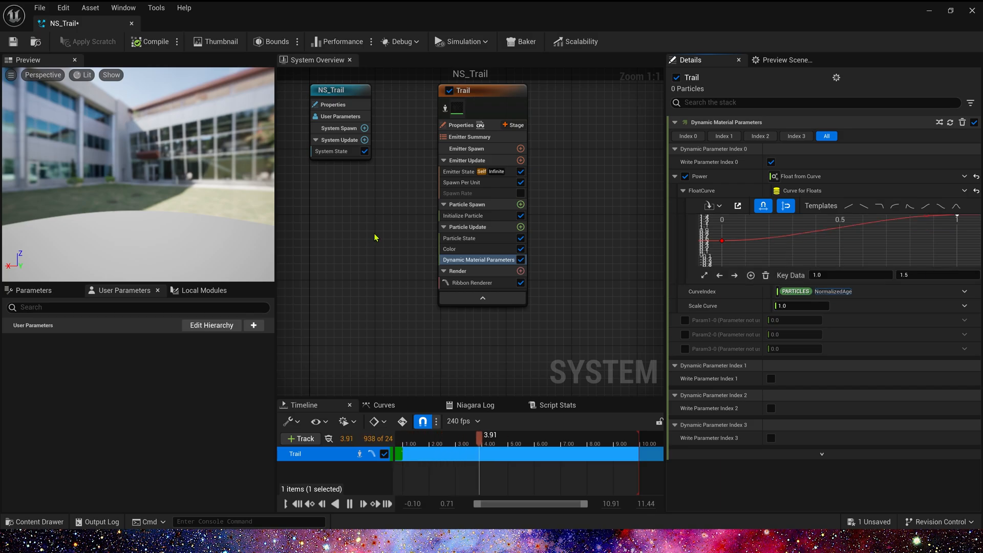
click(471, 282)
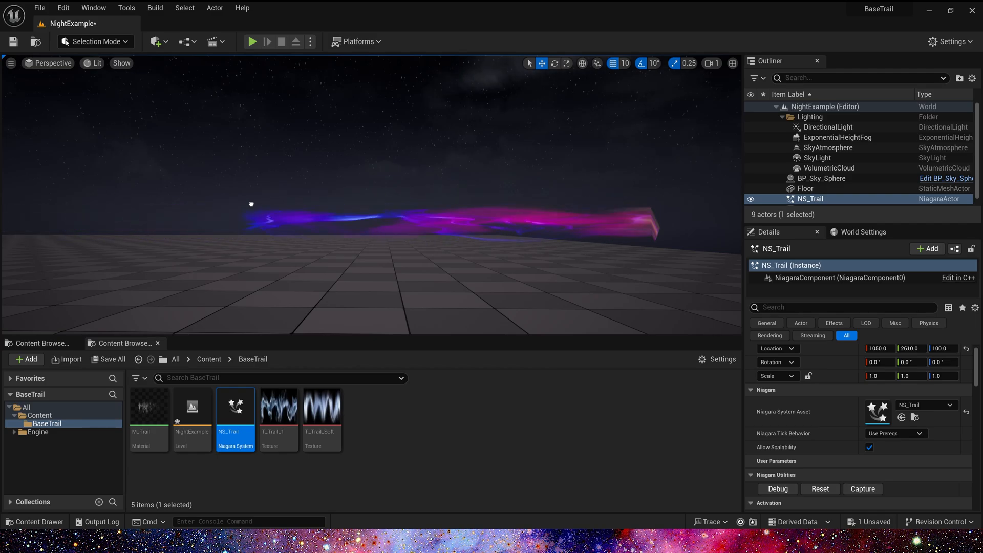
Step: Create a new Niagara system asset, NS_Exmaple, from the Content Browser
click(25, 360)
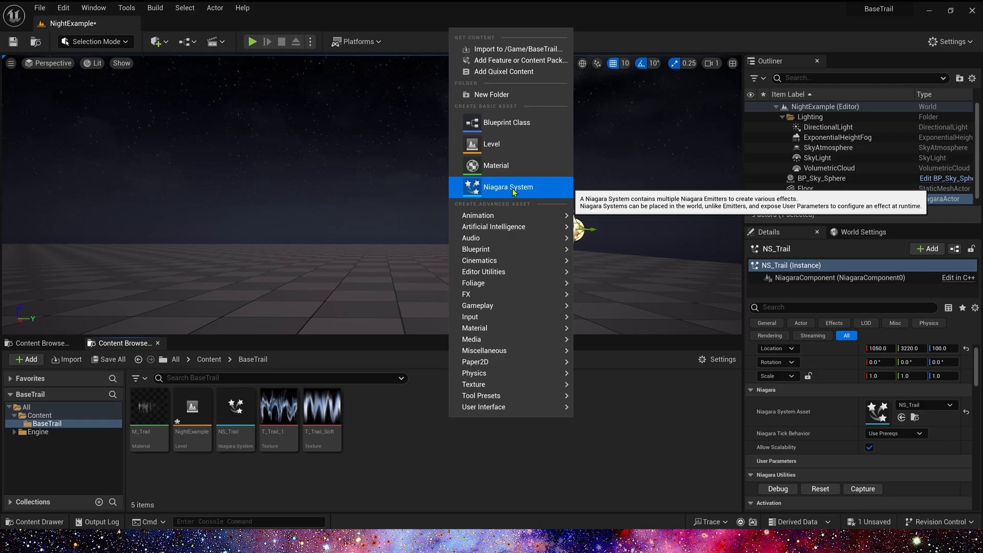
click(508, 186)
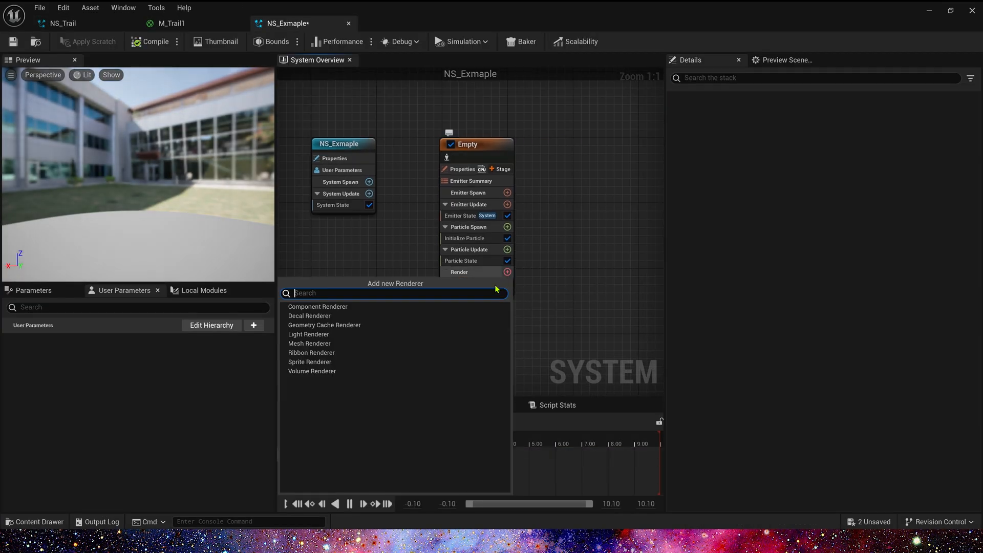
Step: Add a Component Renderer using NiagaraComponent to the new emitter
click(317, 306)
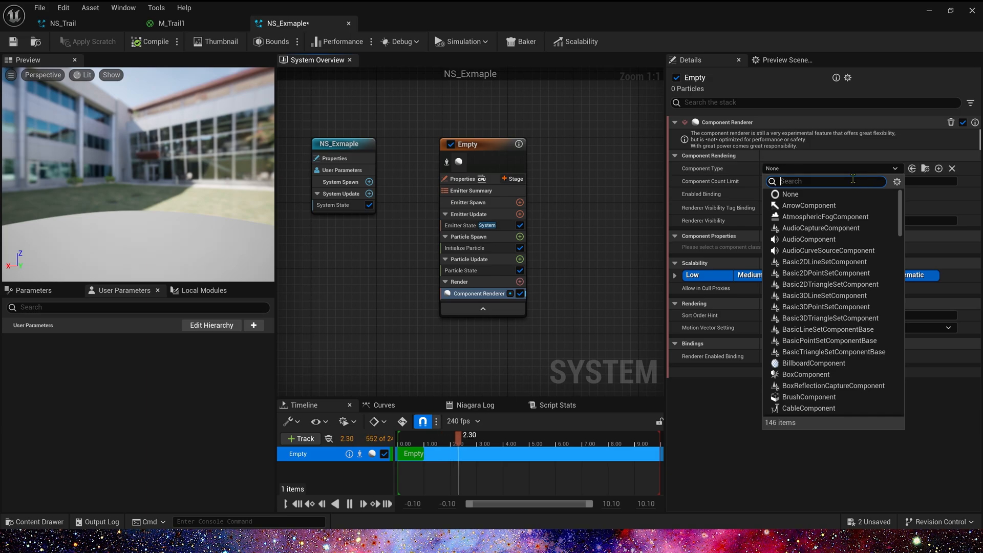
click(794, 168)
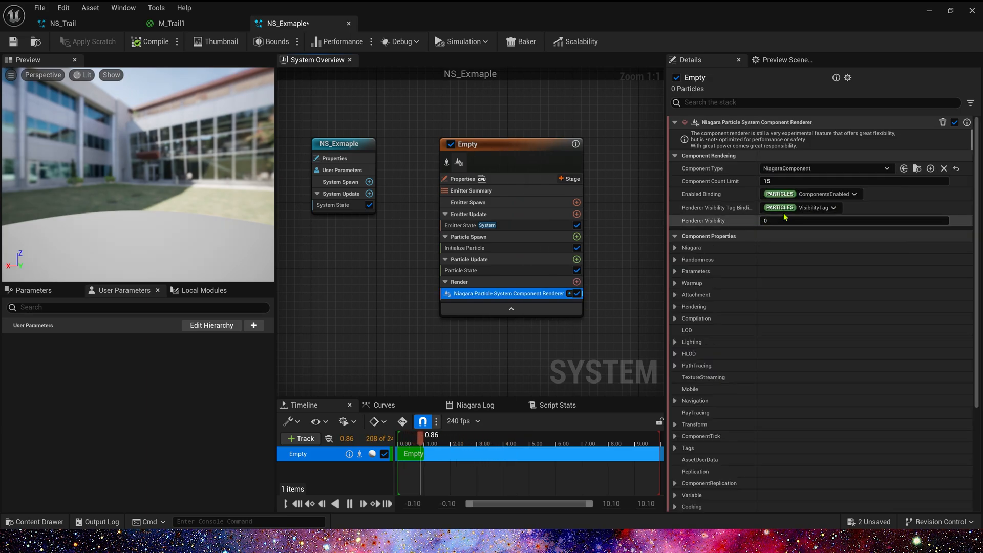
click(62, 24)
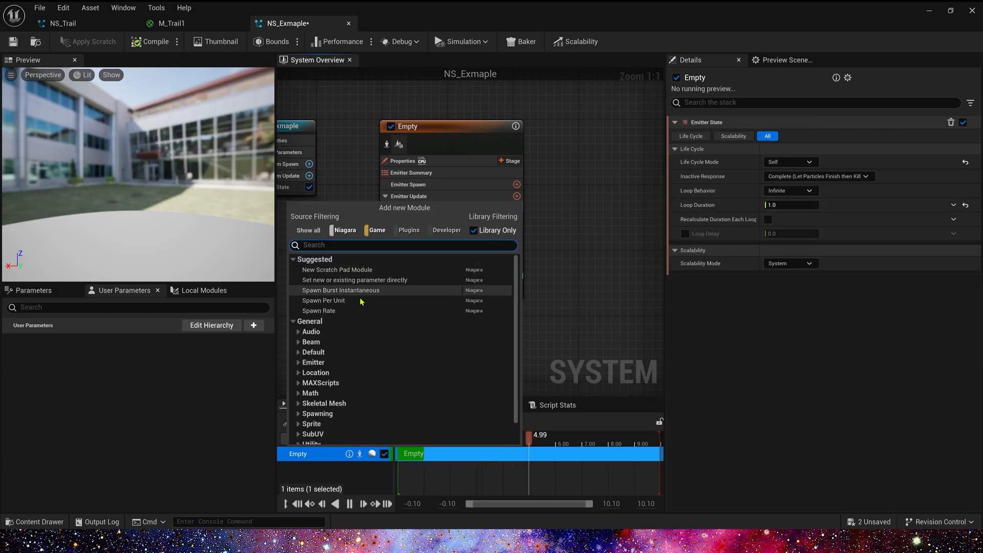
Step: Add Spawn Rate 10, Curl Noise Force and Point Attraction Force, with Lifetime 15
click(319, 310)
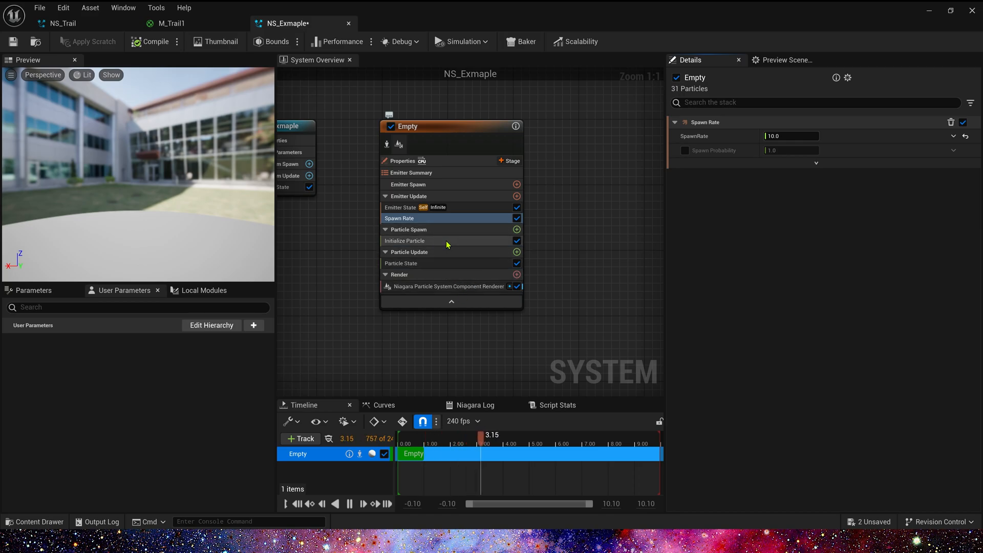
click(516, 252)
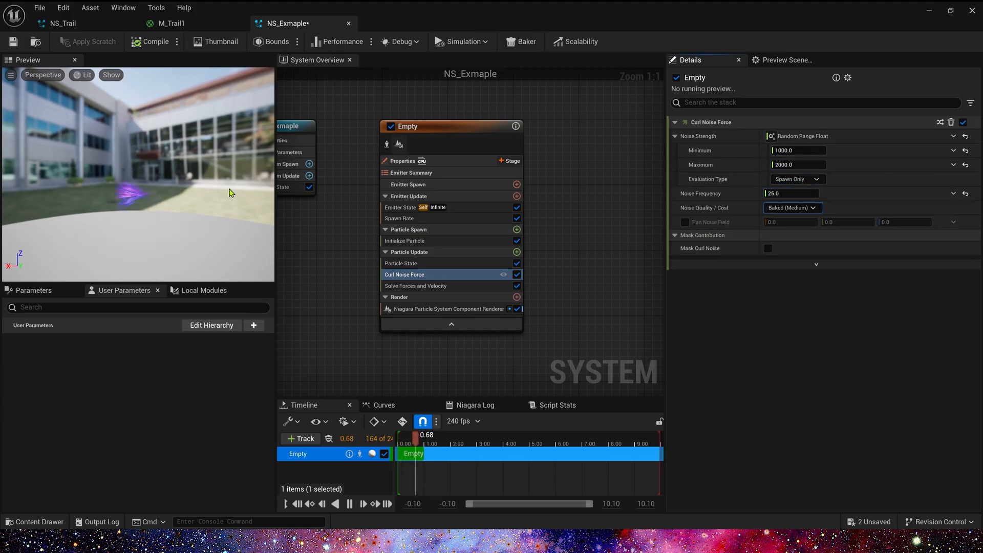
click(517, 252)
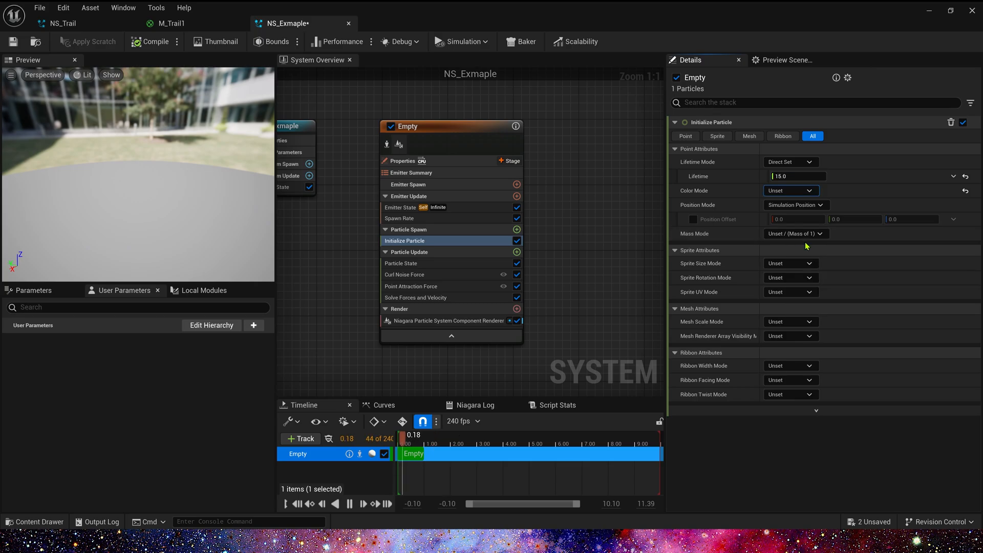
Step: In Particle State, untick Kill Particles When Lifetime Has Elapsed so particles persist
click(402, 264)
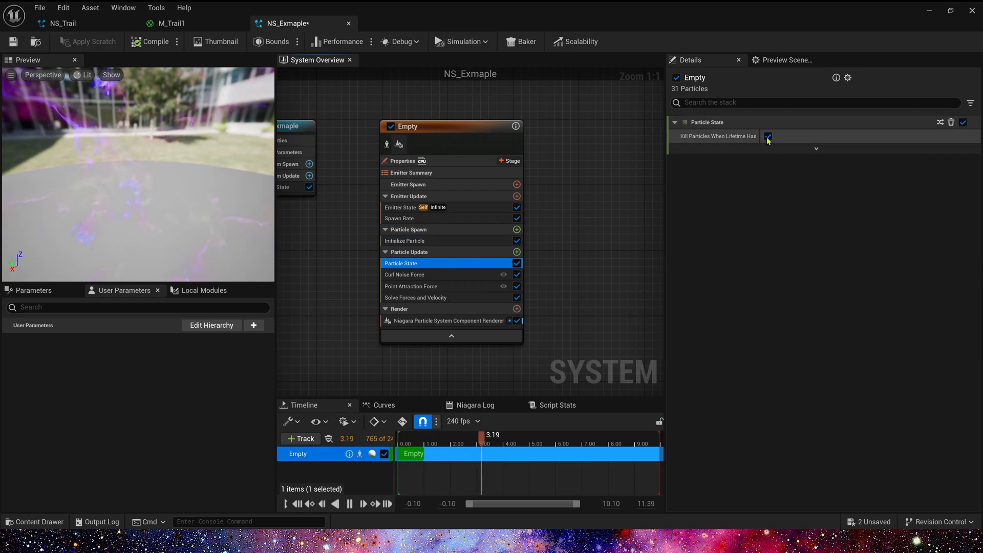
click(767, 136)
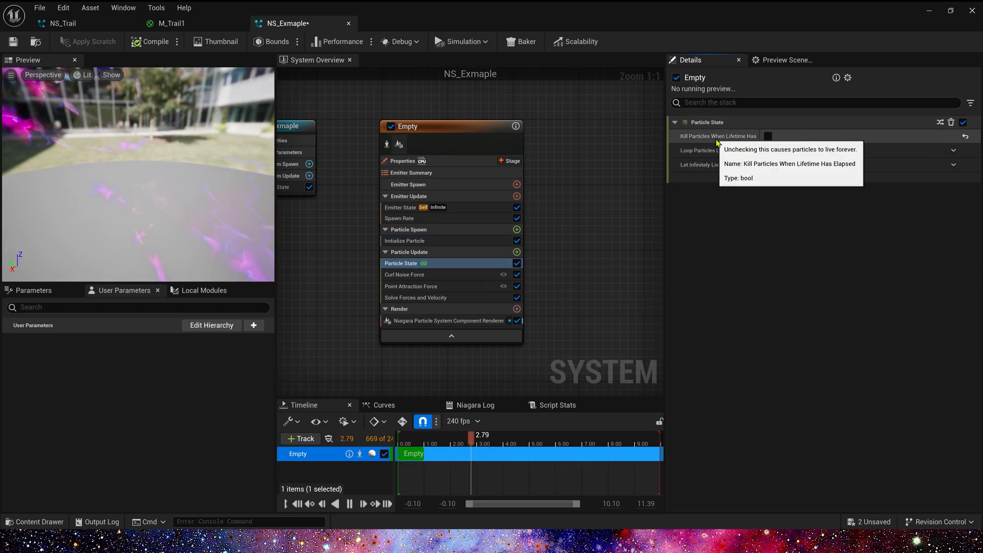